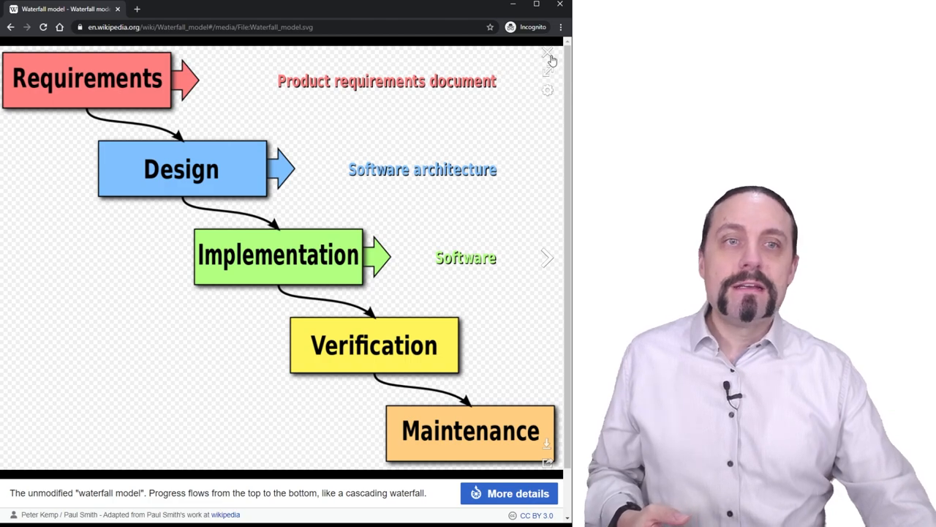
Step: Close the enlarged waterfall diagram to return to the article's History section
click(547, 53)
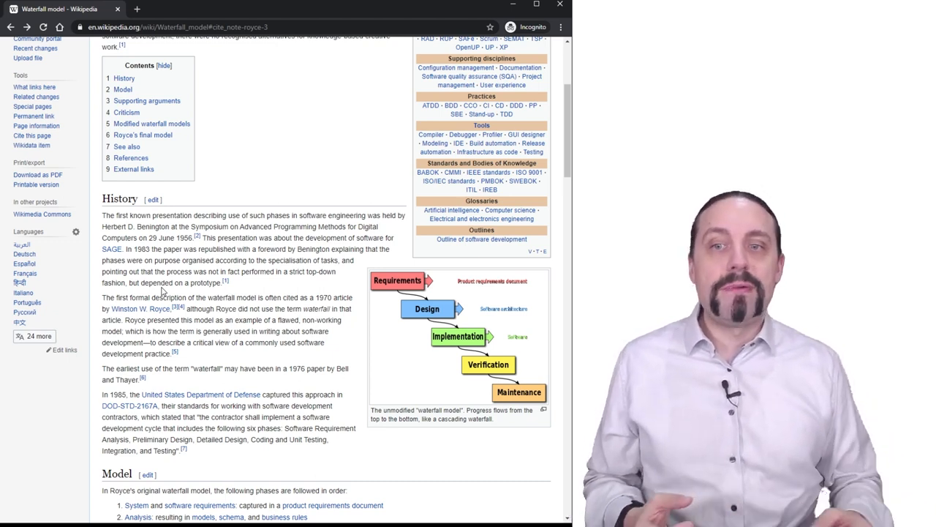
mouse_move(140, 307)
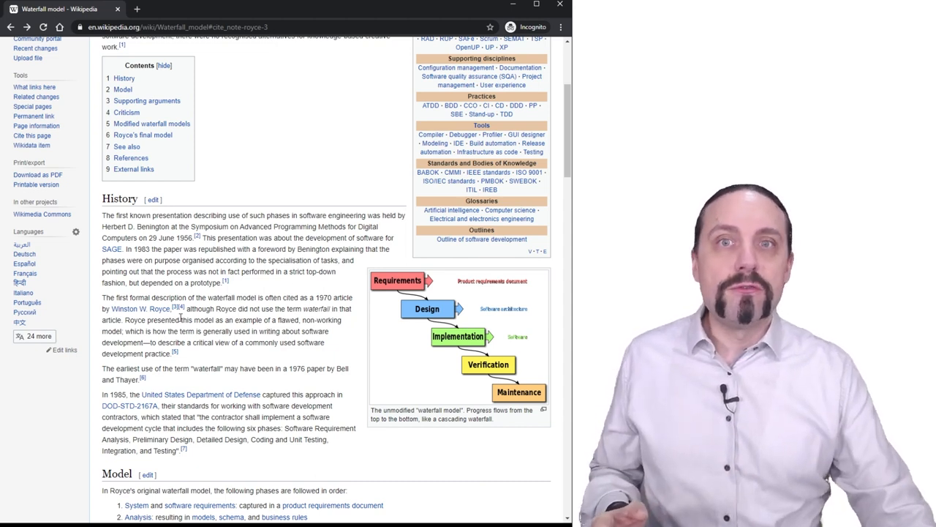
Step: Scroll the History section to reach the Royce 1970 reference for royce1970.pdf
scroll(down, 3)
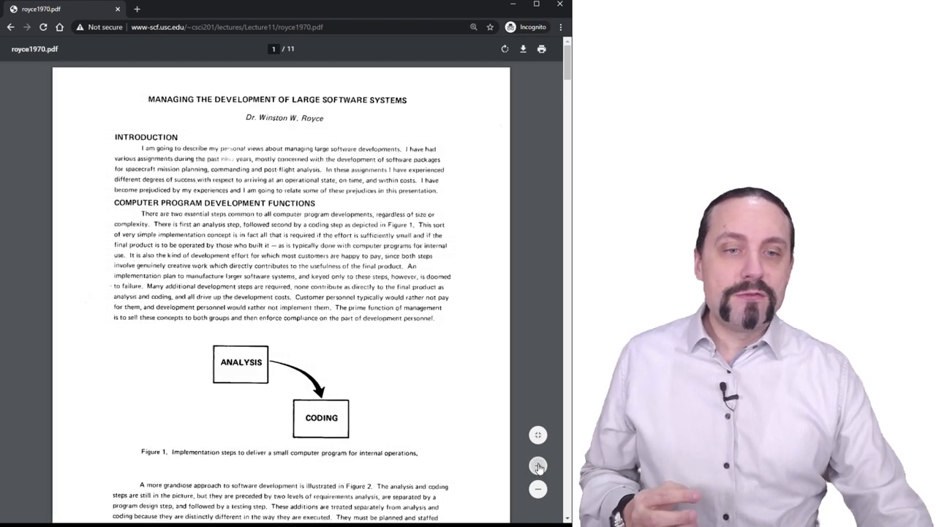
Step: Fit the Royce paper to window width and scroll to Figure 1, the Analysis-to-Coding diagram
click(538, 465)
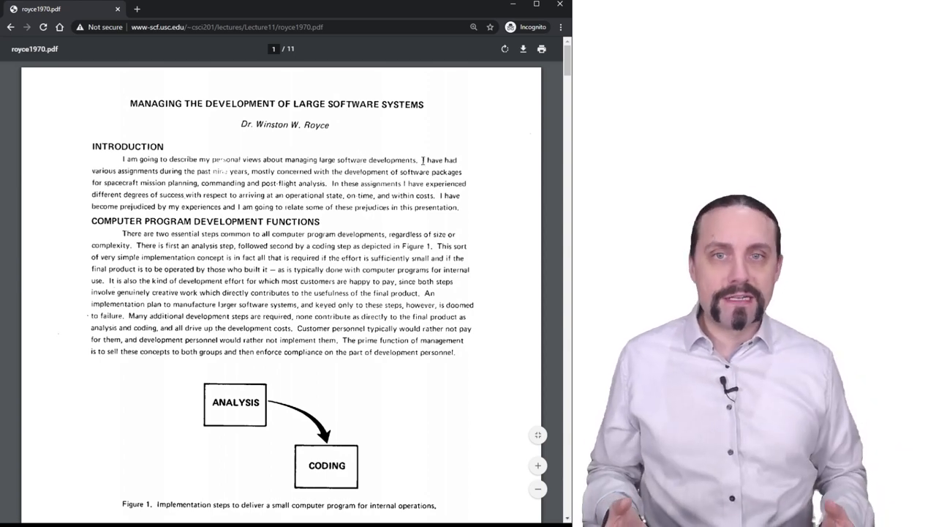
scroll(down, 3)
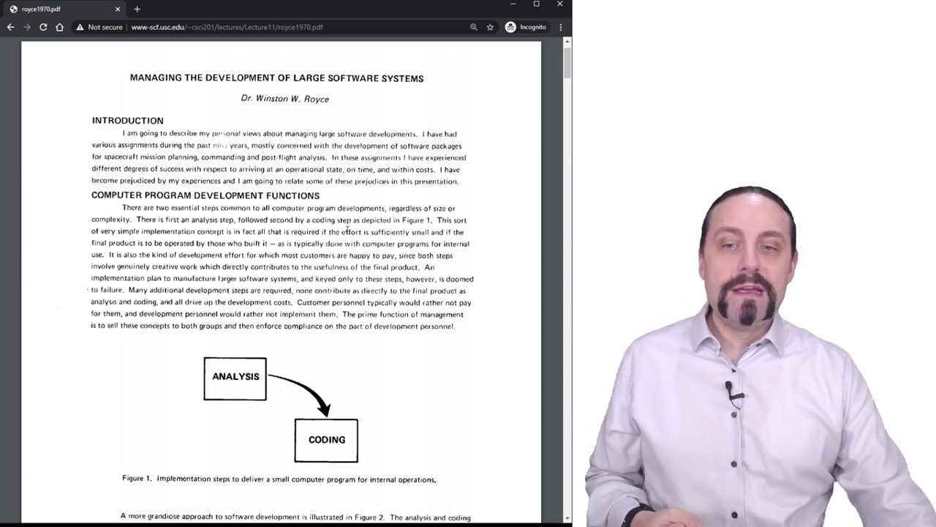
scroll(down, 3)
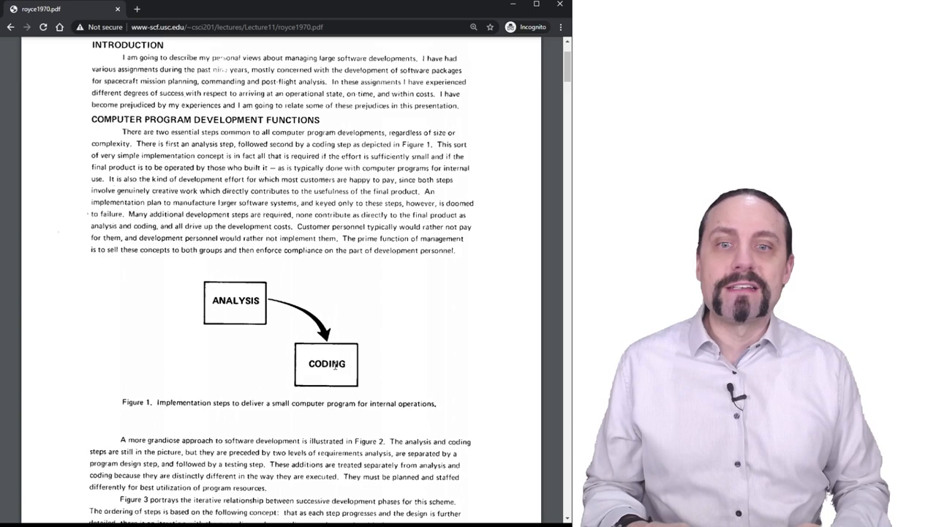
mouse_move(277, 309)
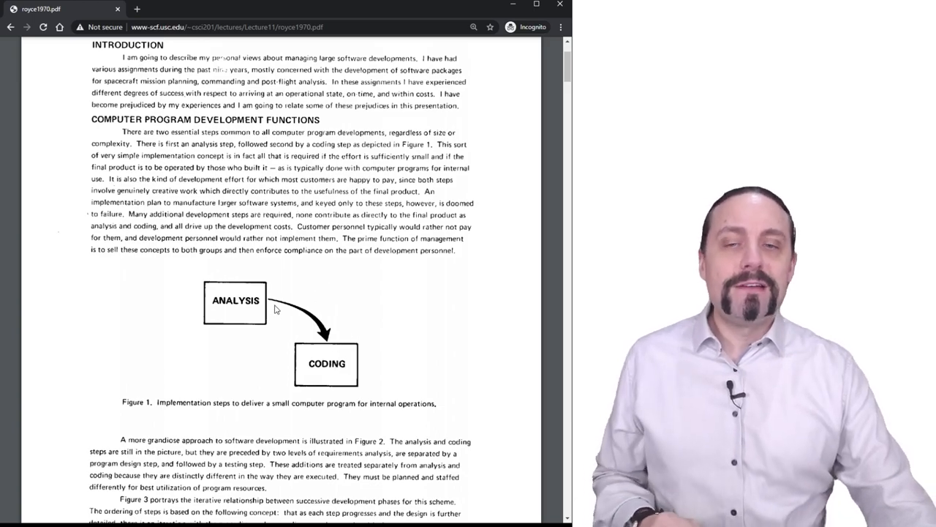
Step: Scroll down to Figure 2, the seven-step cascade from System Requirements to Operations
scroll(down, 3)
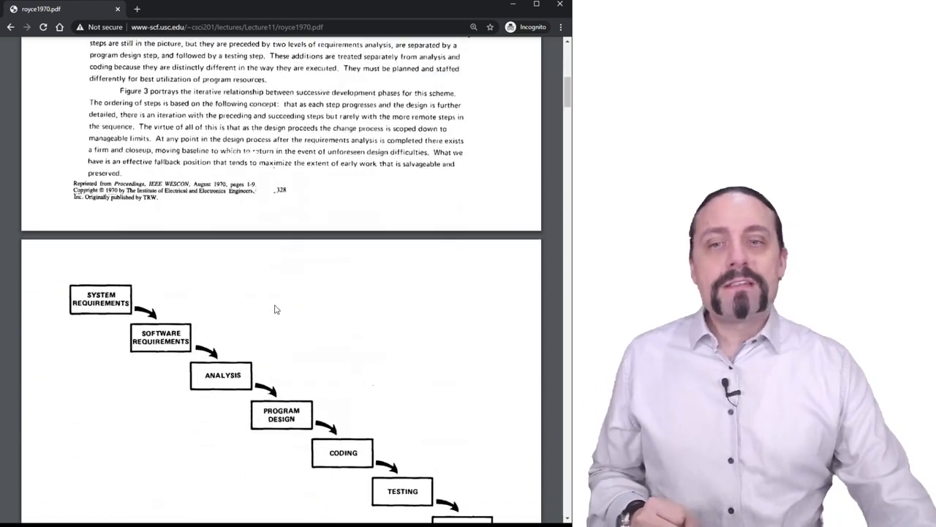
scroll(down, 3)
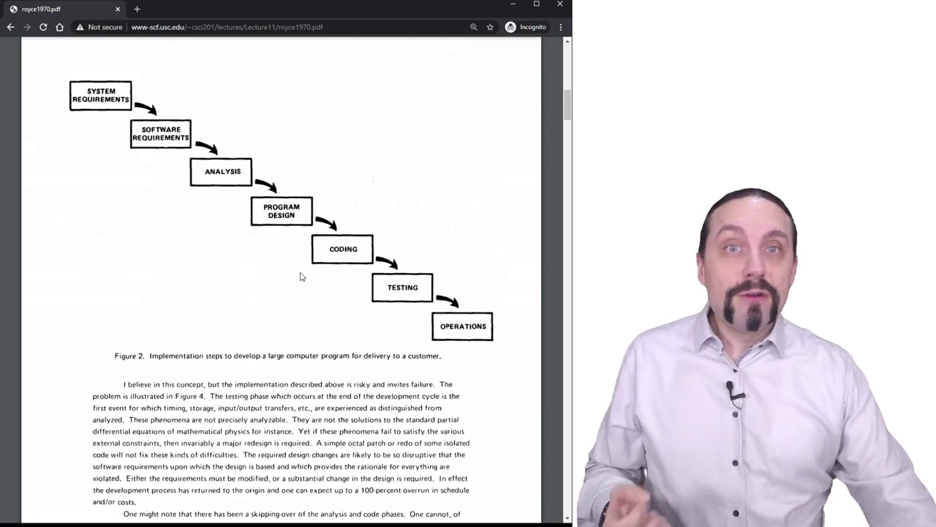
Step: Scroll down to Figure 3, showing iterative back-steps between successive phases
scroll(down, 3)
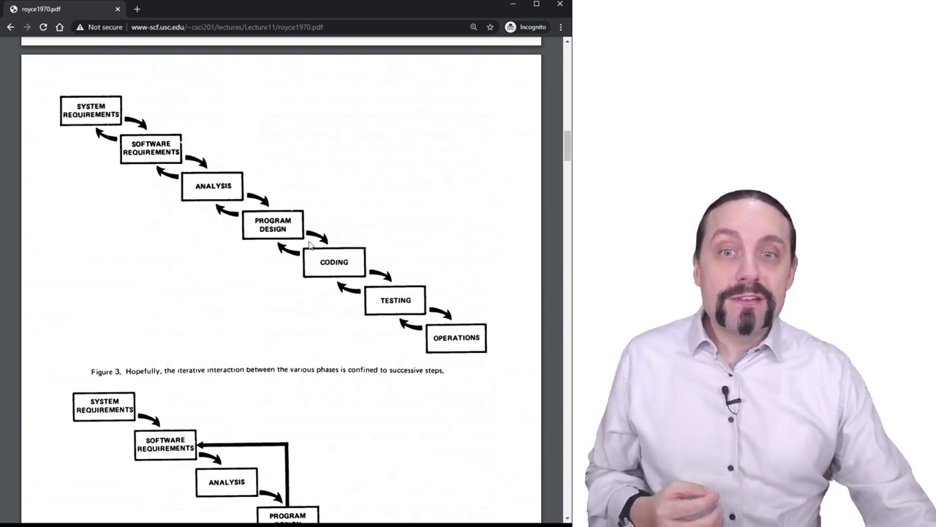
mouse_move(275, 257)
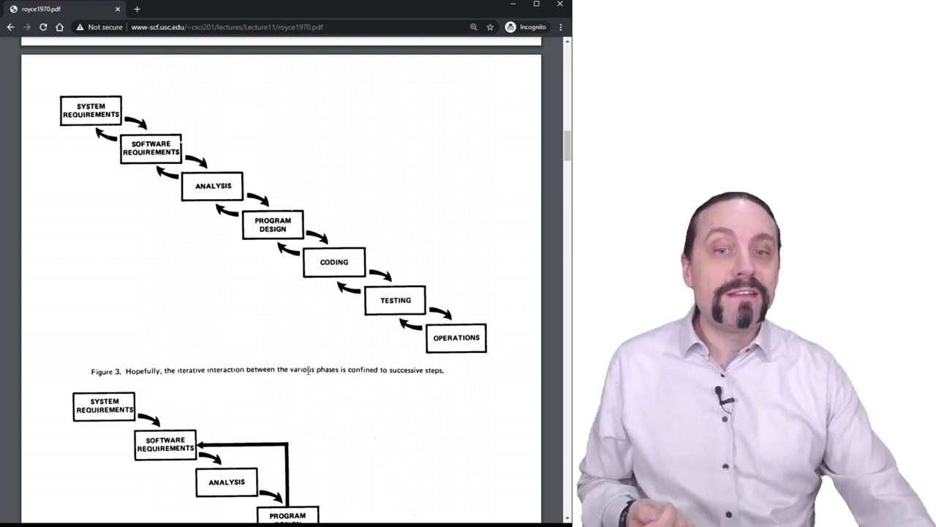
mouse_move(398, 395)
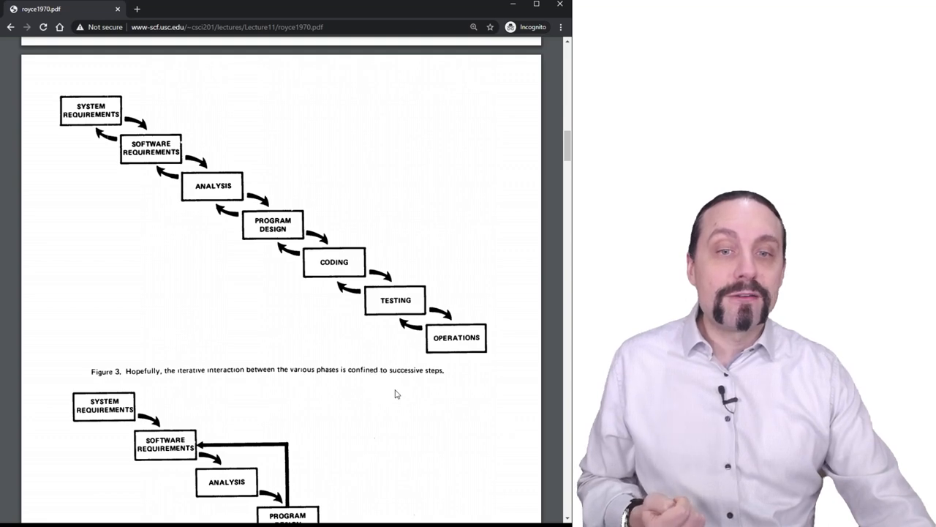